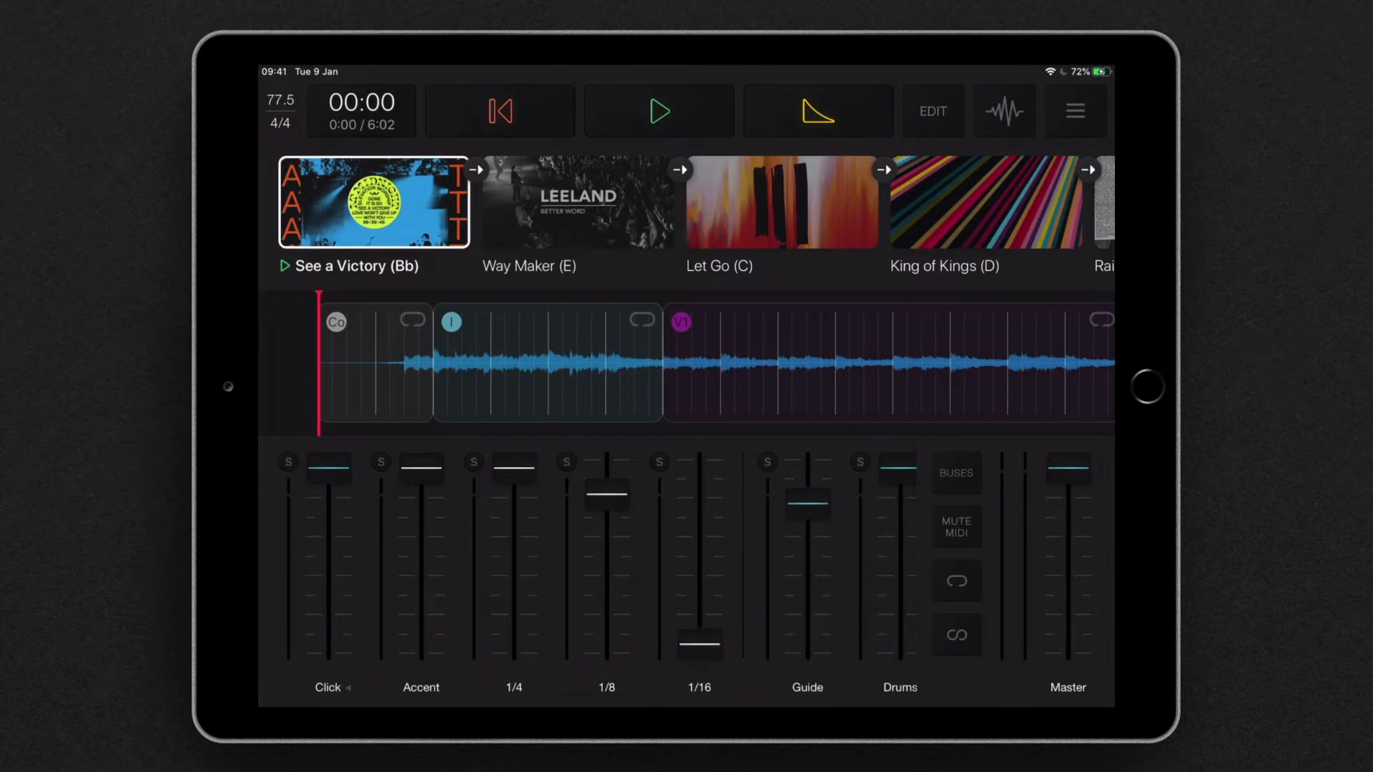
Mute all MIDI output from the app menu and unmute it again
left_click(1075, 110)
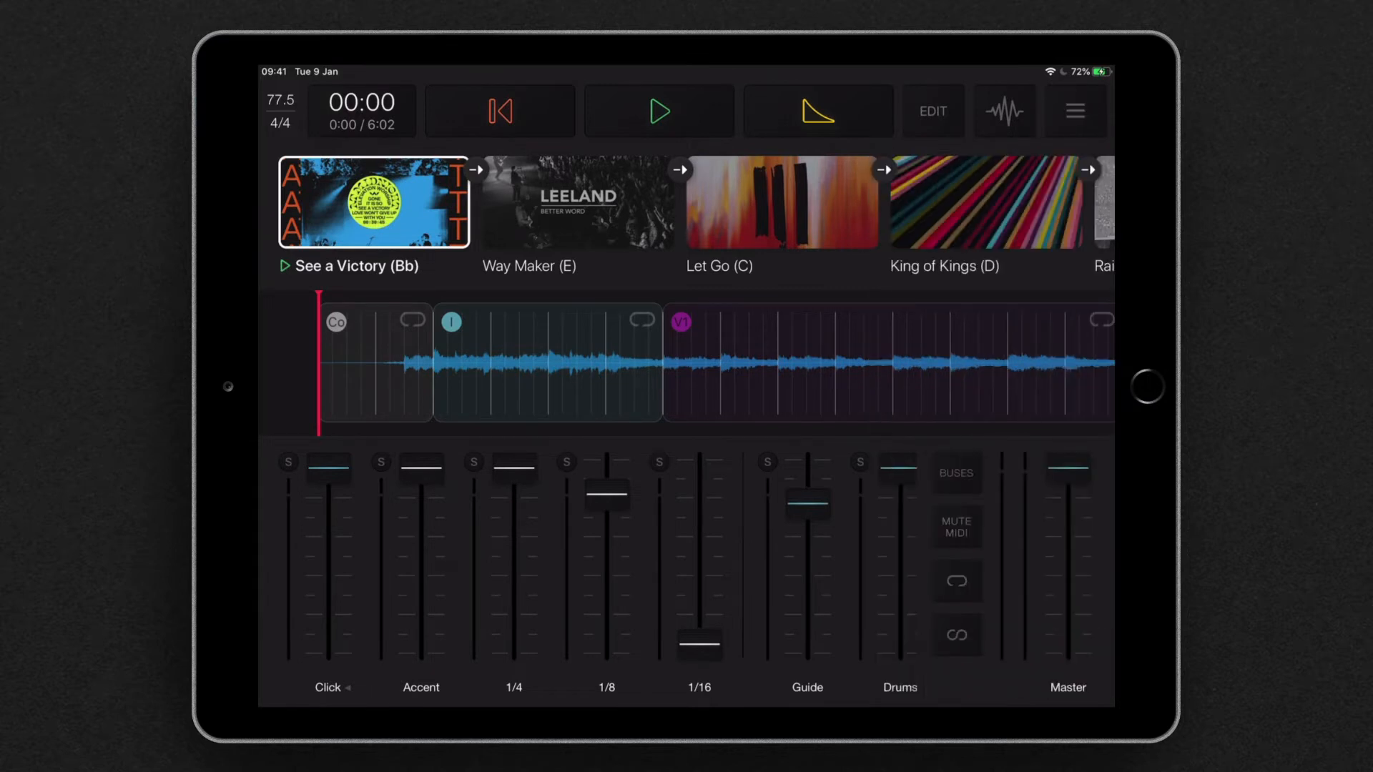
left_click(955, 527)
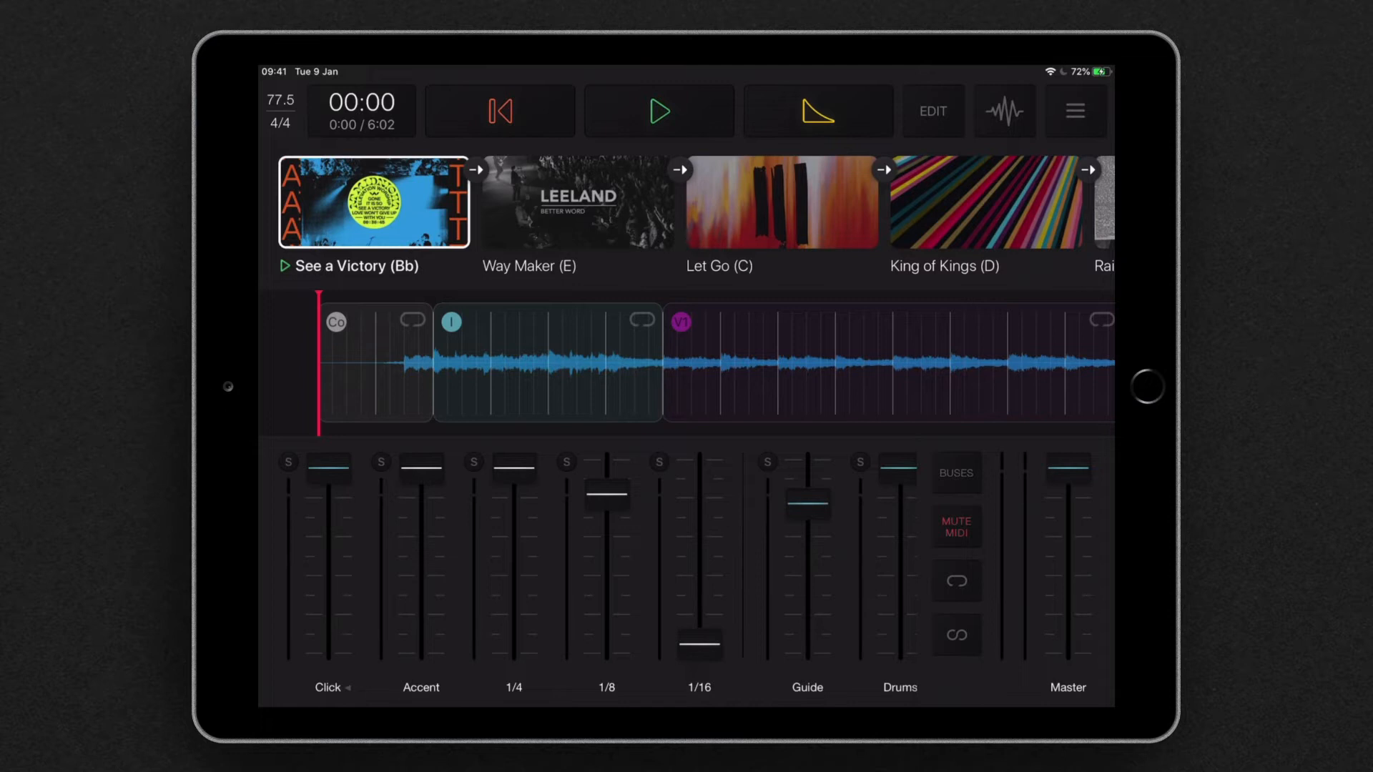
left_click(955, 528)
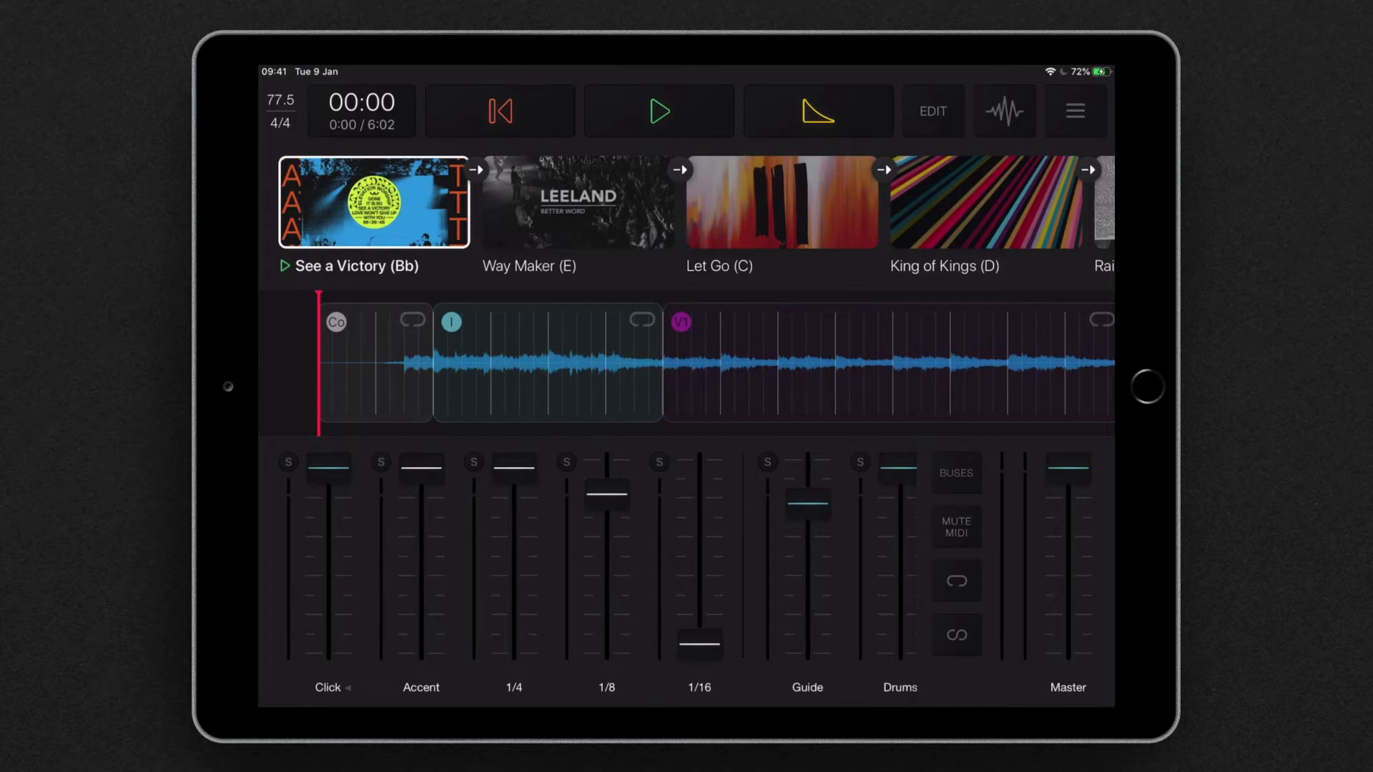
left_click(957, 526)
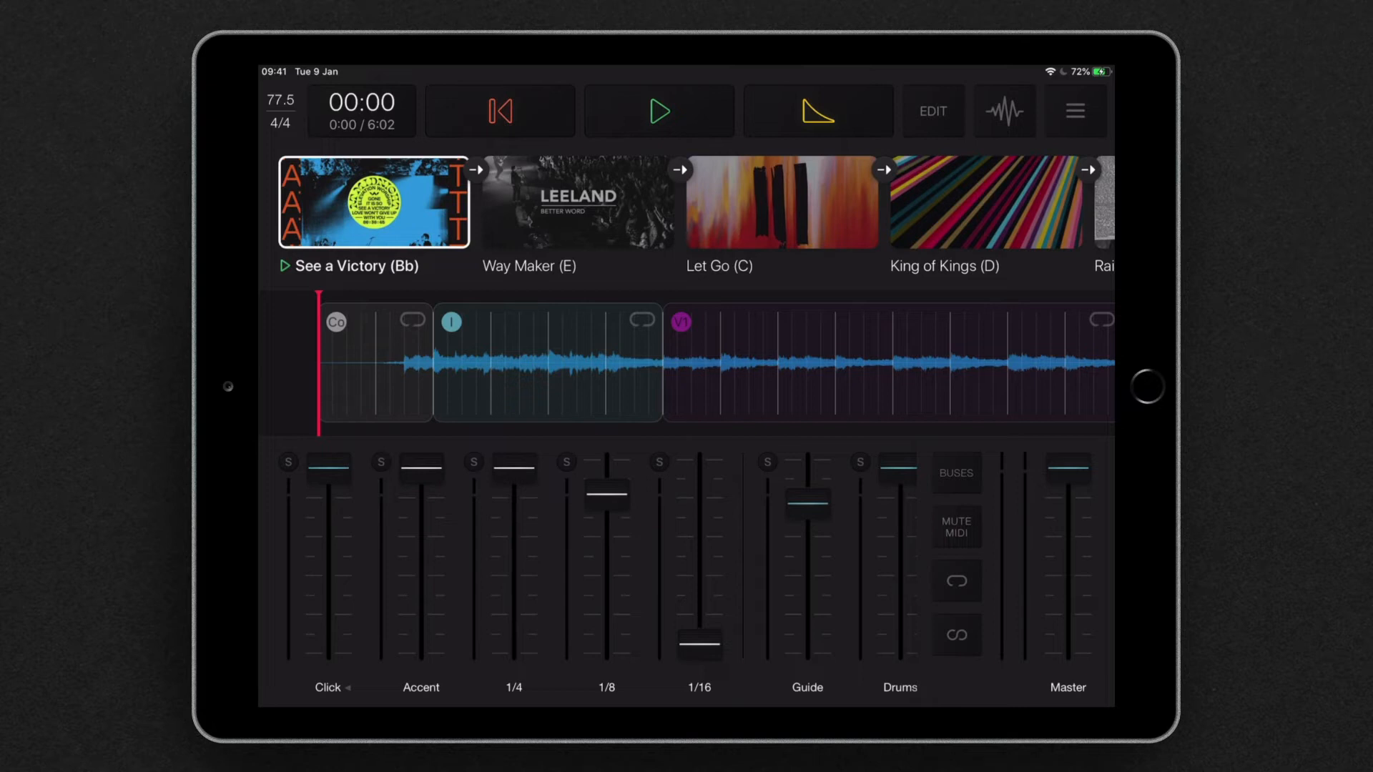
Enable the MIDI Out toggle in Playback's General settings
left_click(1076, 110)
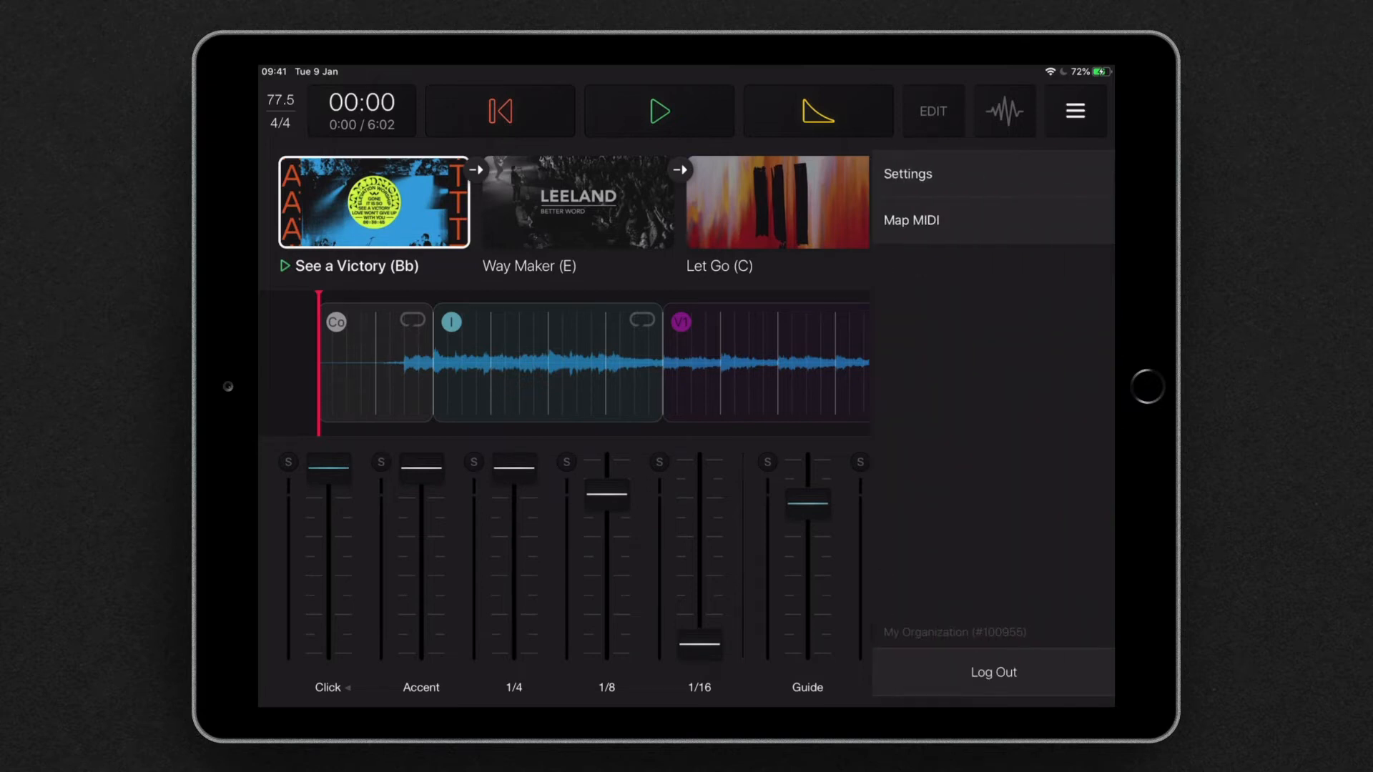
left_click(907, 173)
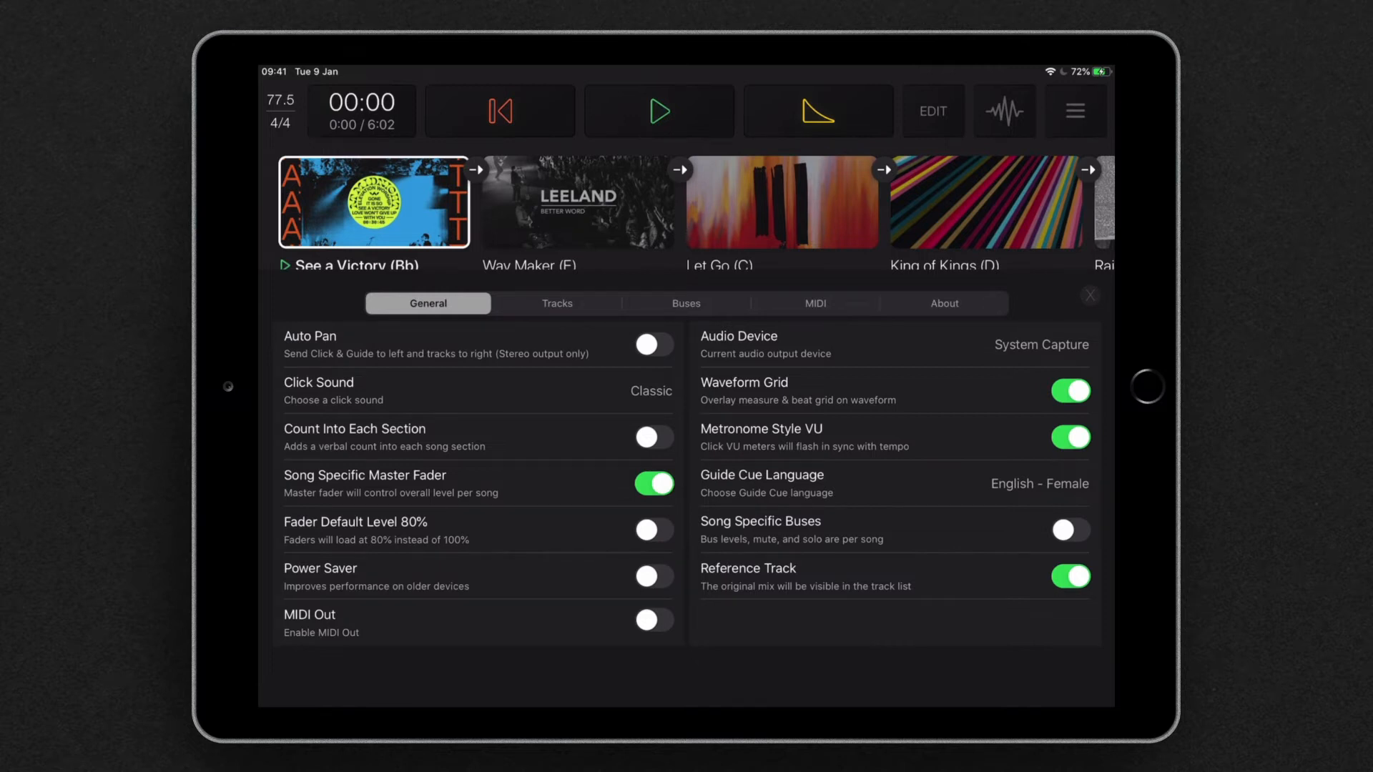
left_click(1090, 294)
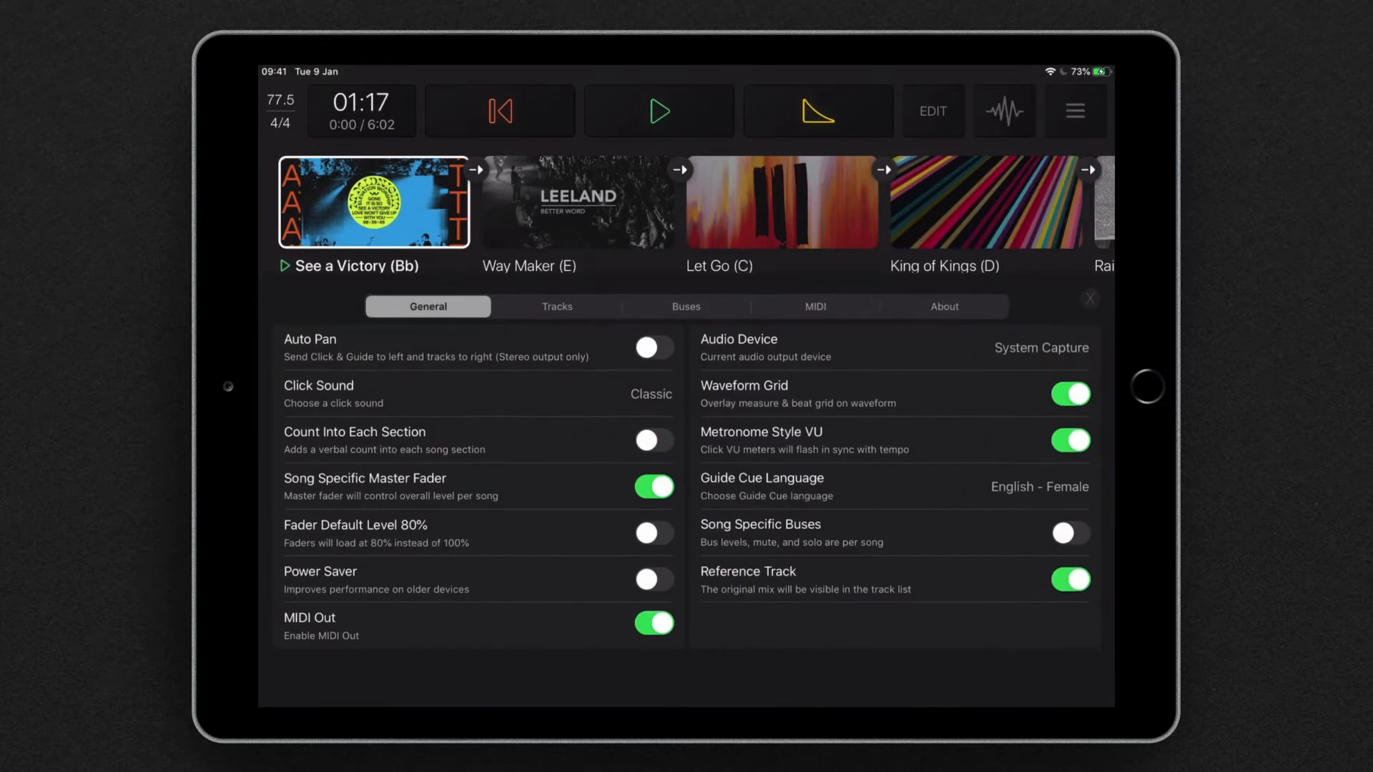
Route the Lyrics bus output to Network Session on the MIDI tab and close settings
left_click(814, 303)
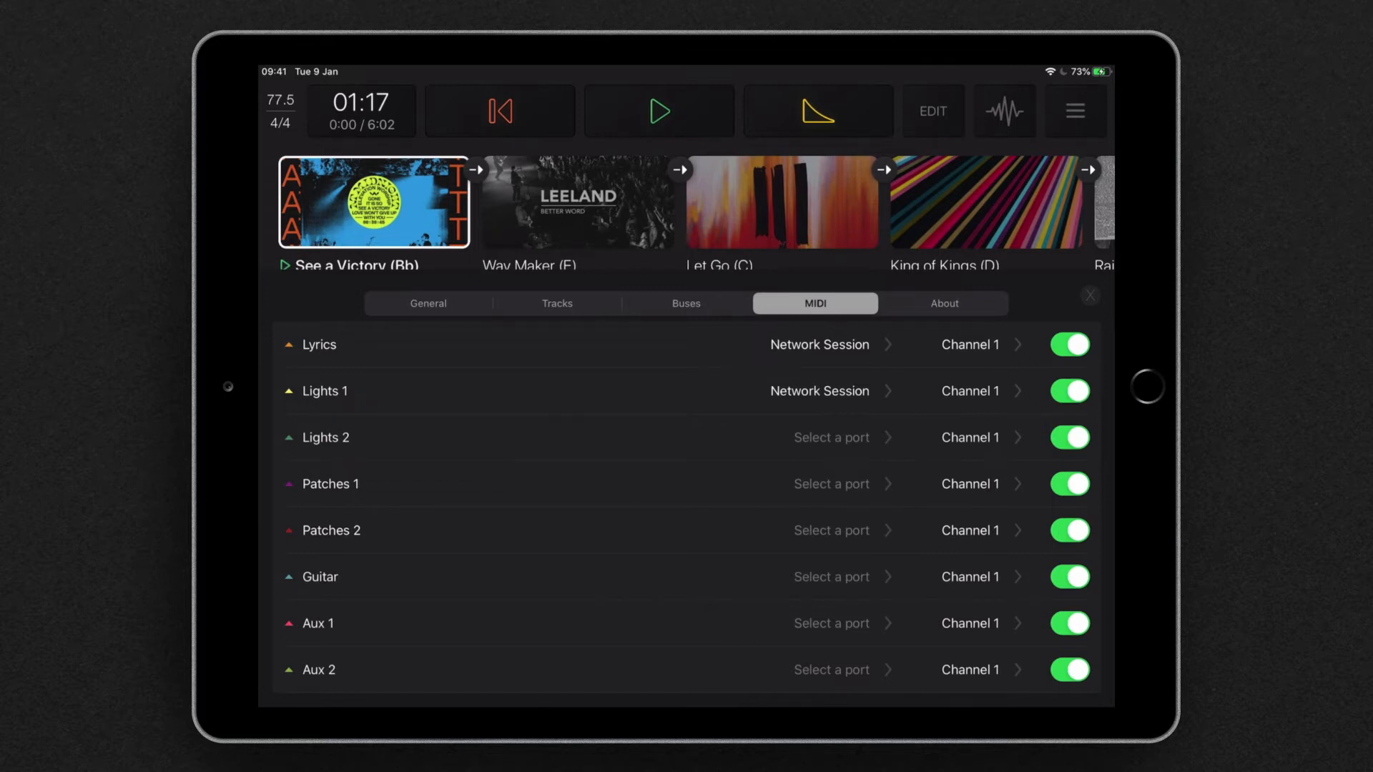
left_click(819, 344)
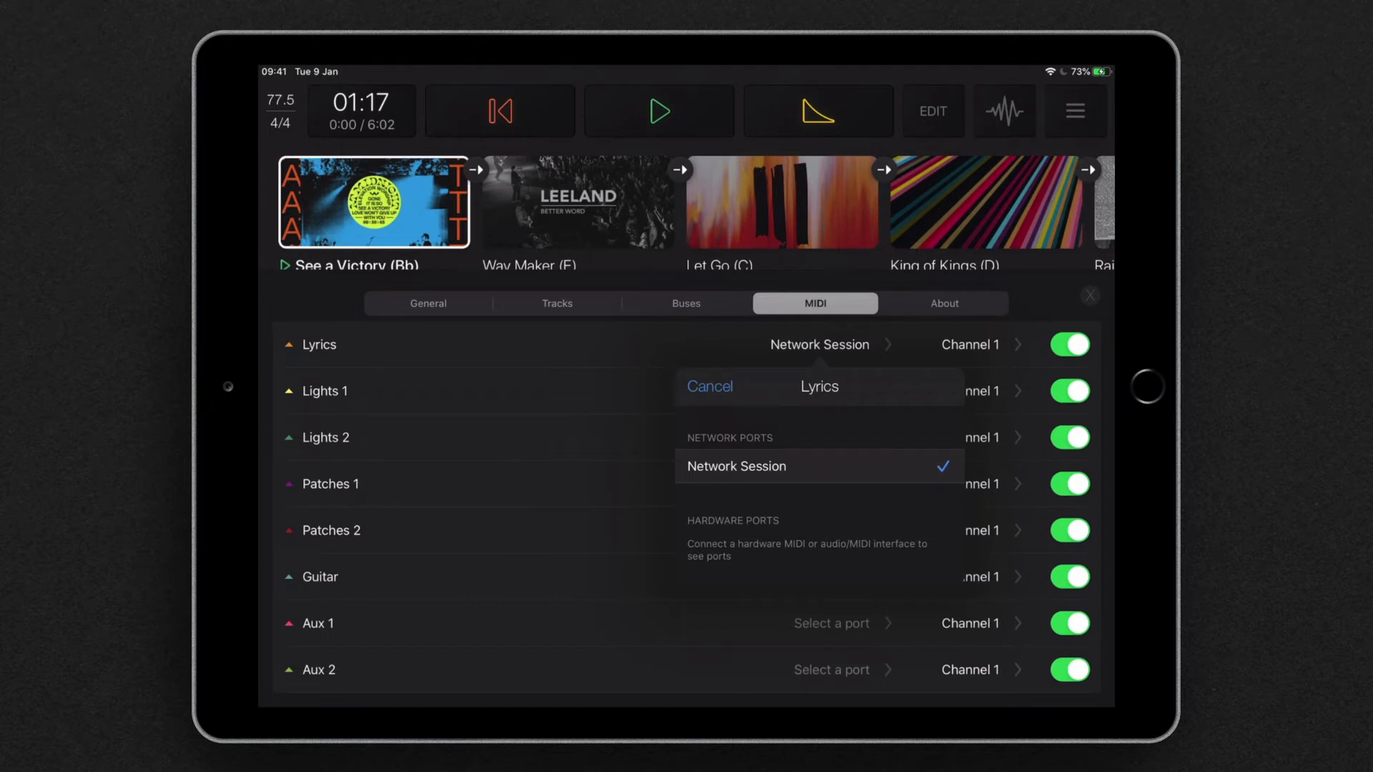
left_click(736, 466)
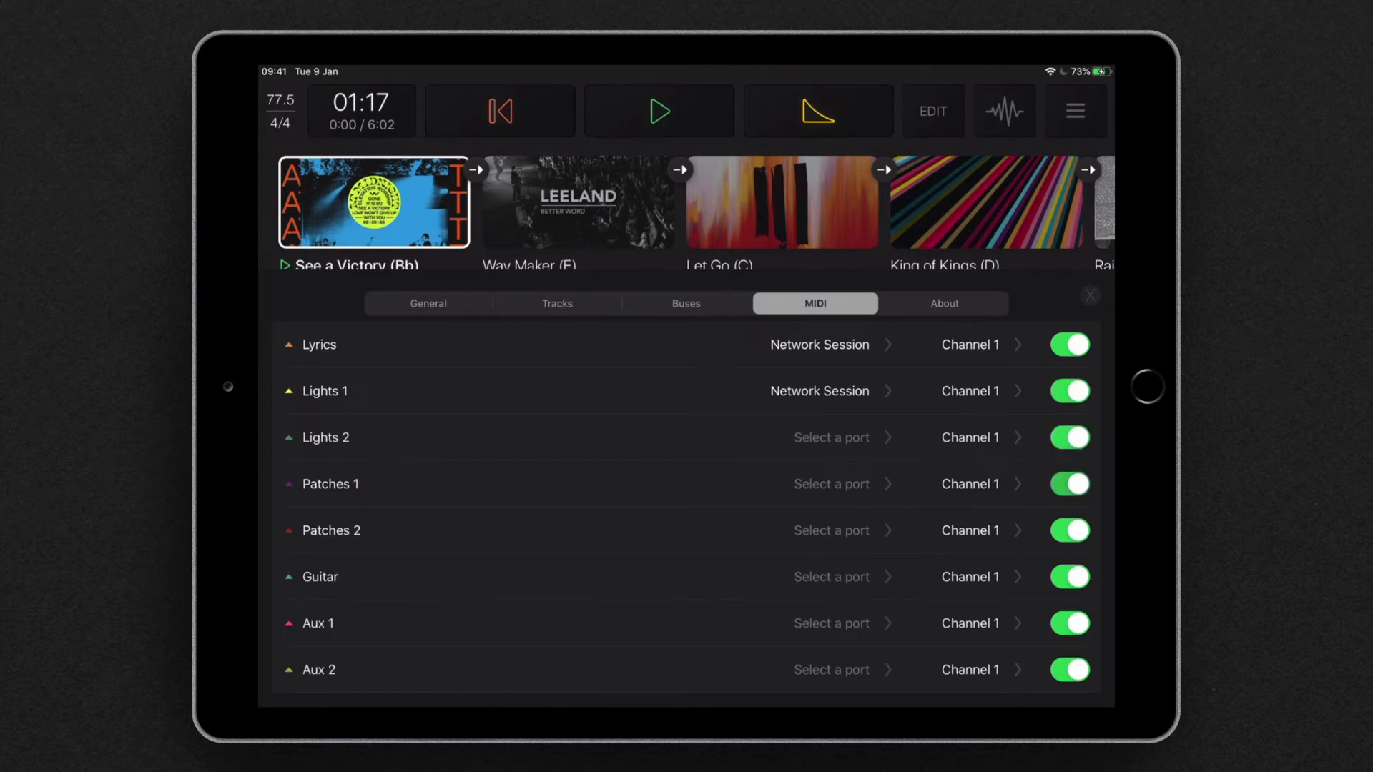
left_click(1090, 295)
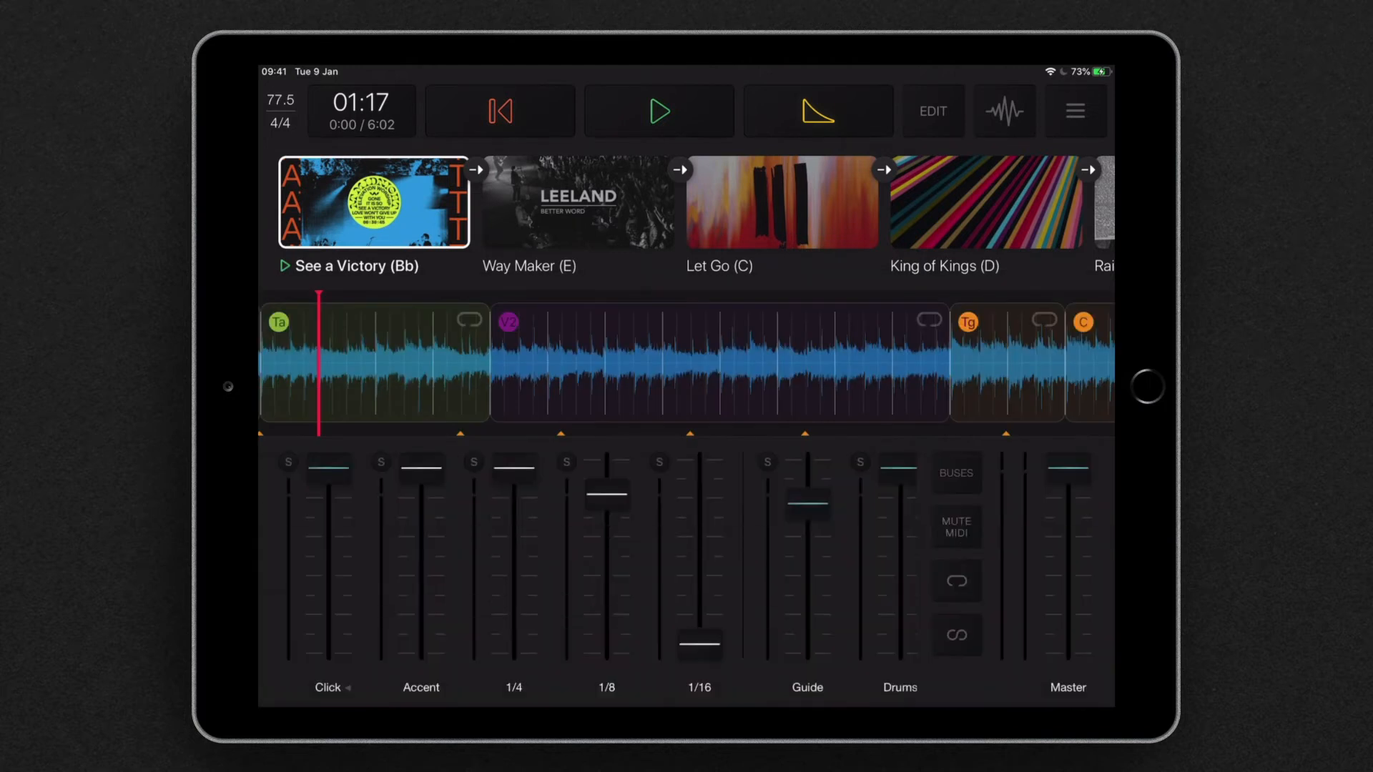
left_click(497, 110)
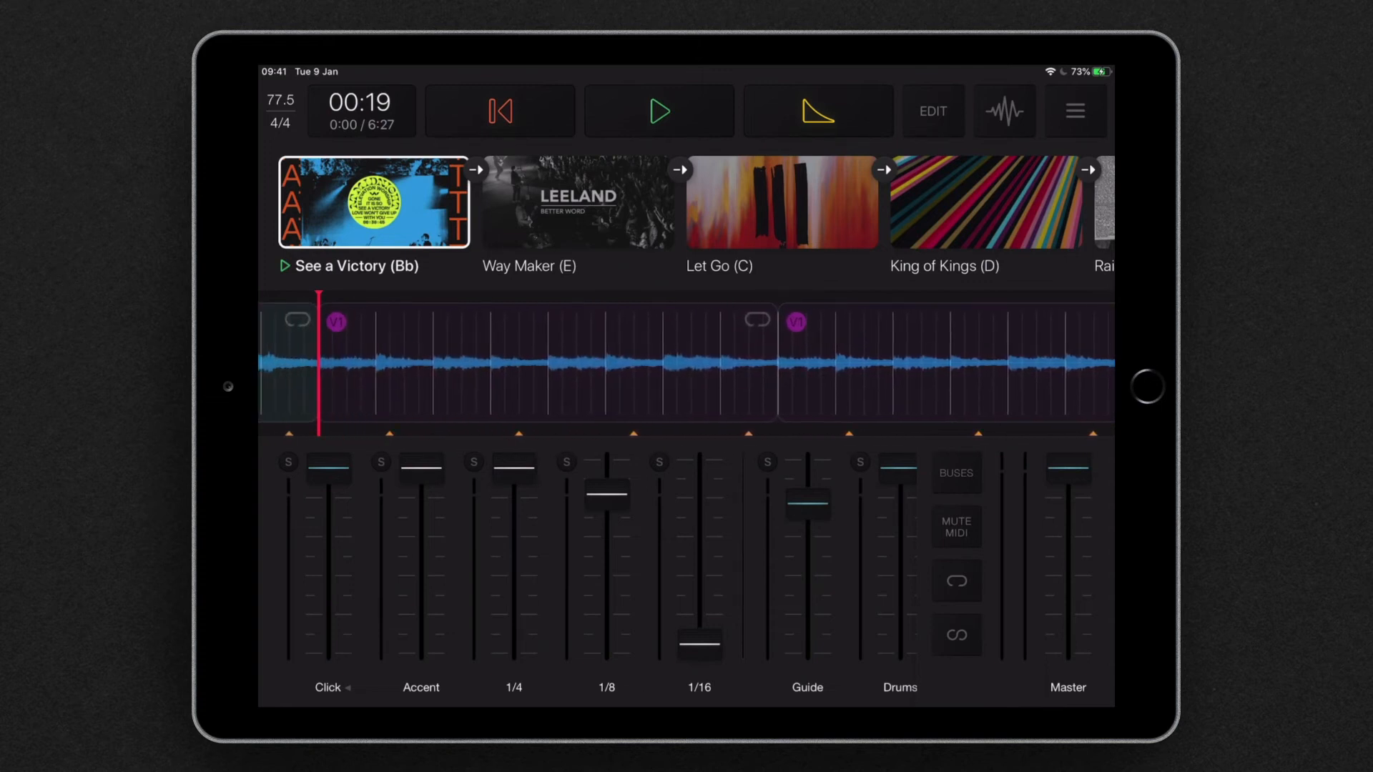
left_click(931, 110)
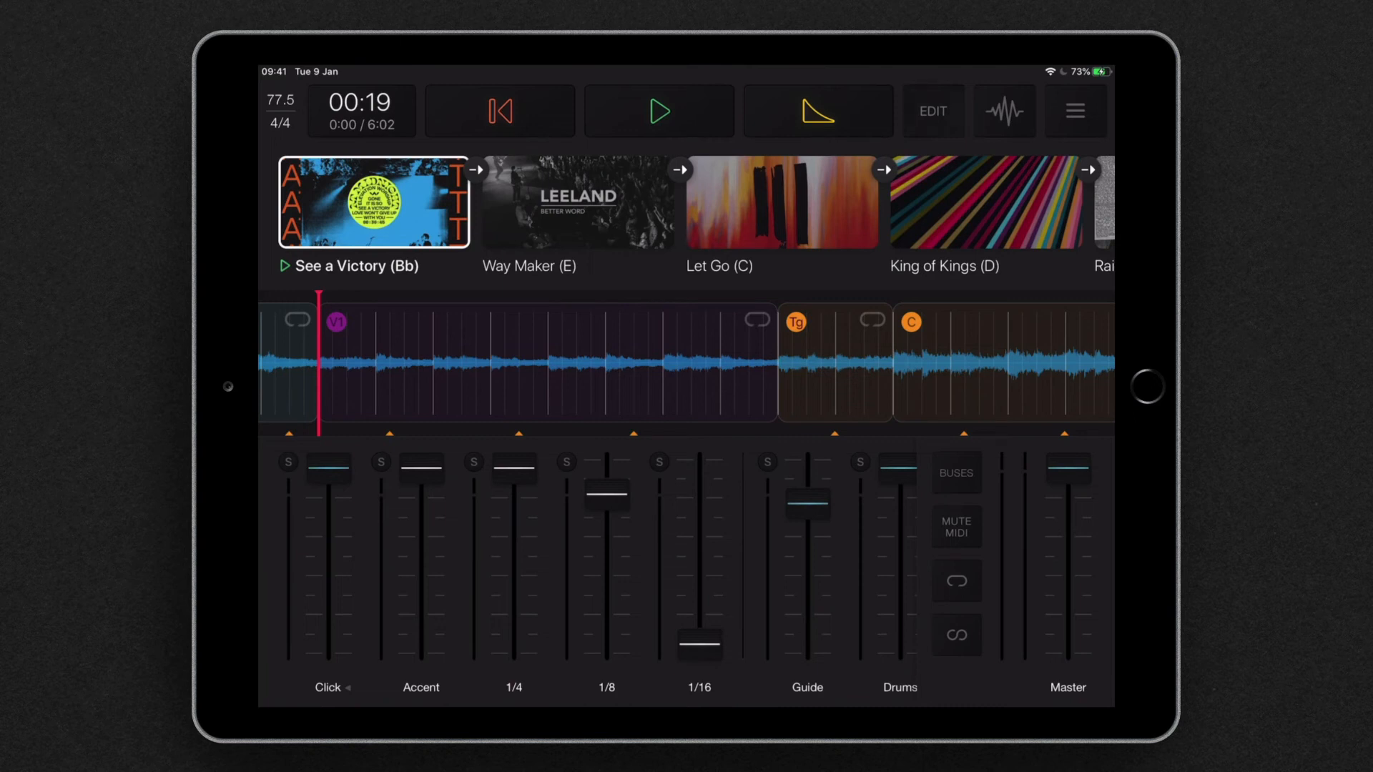
Set See a Victory's ProPresenter Playlist to 3 in its song settings
left_click(931, 110)
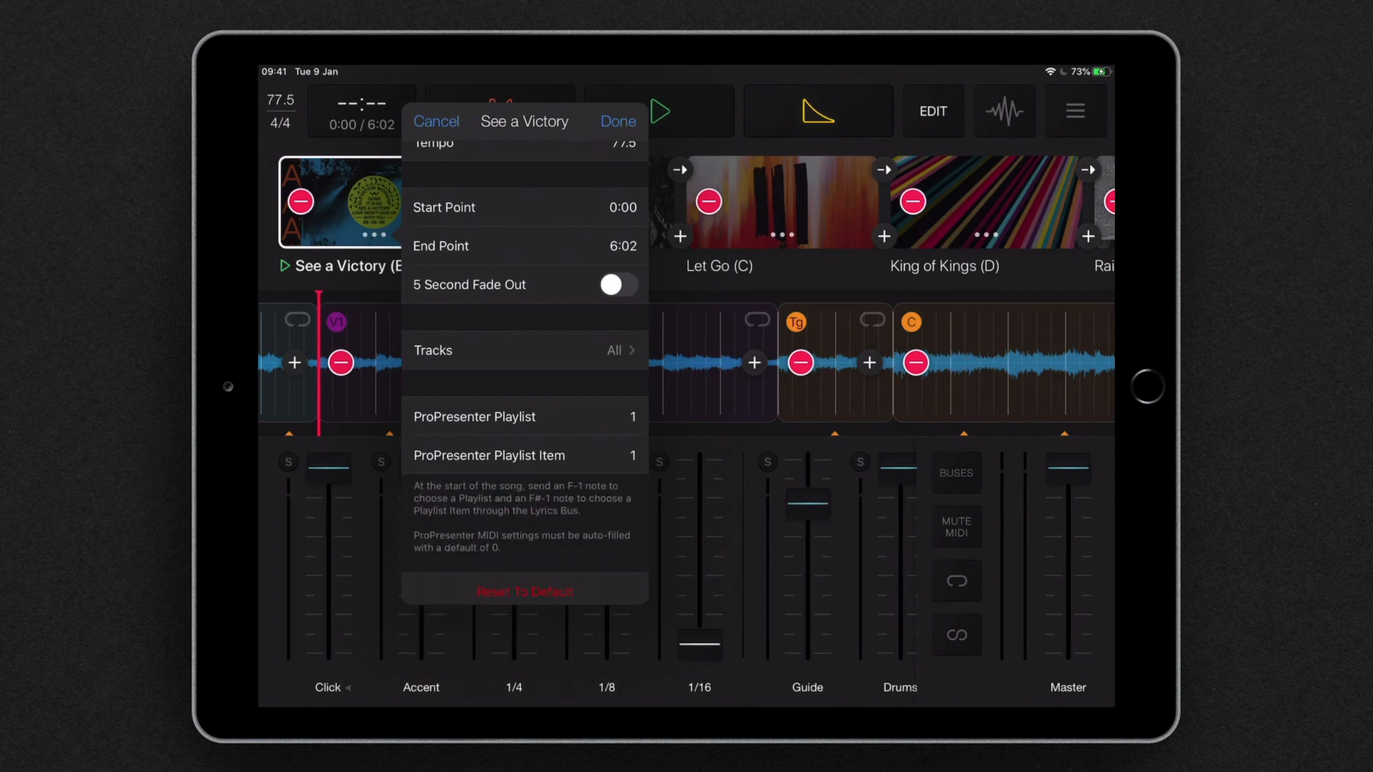
left_click(525, 417)
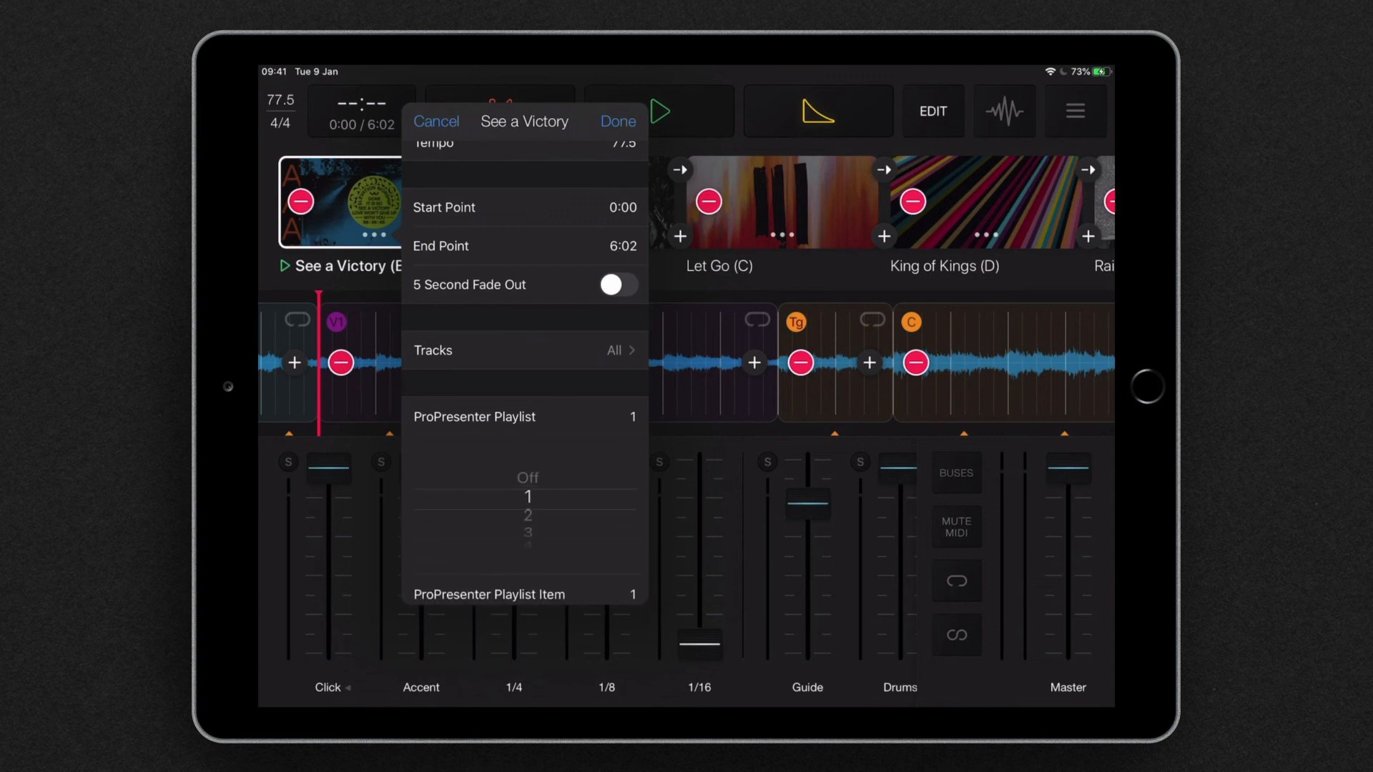
scroll("down", 3)
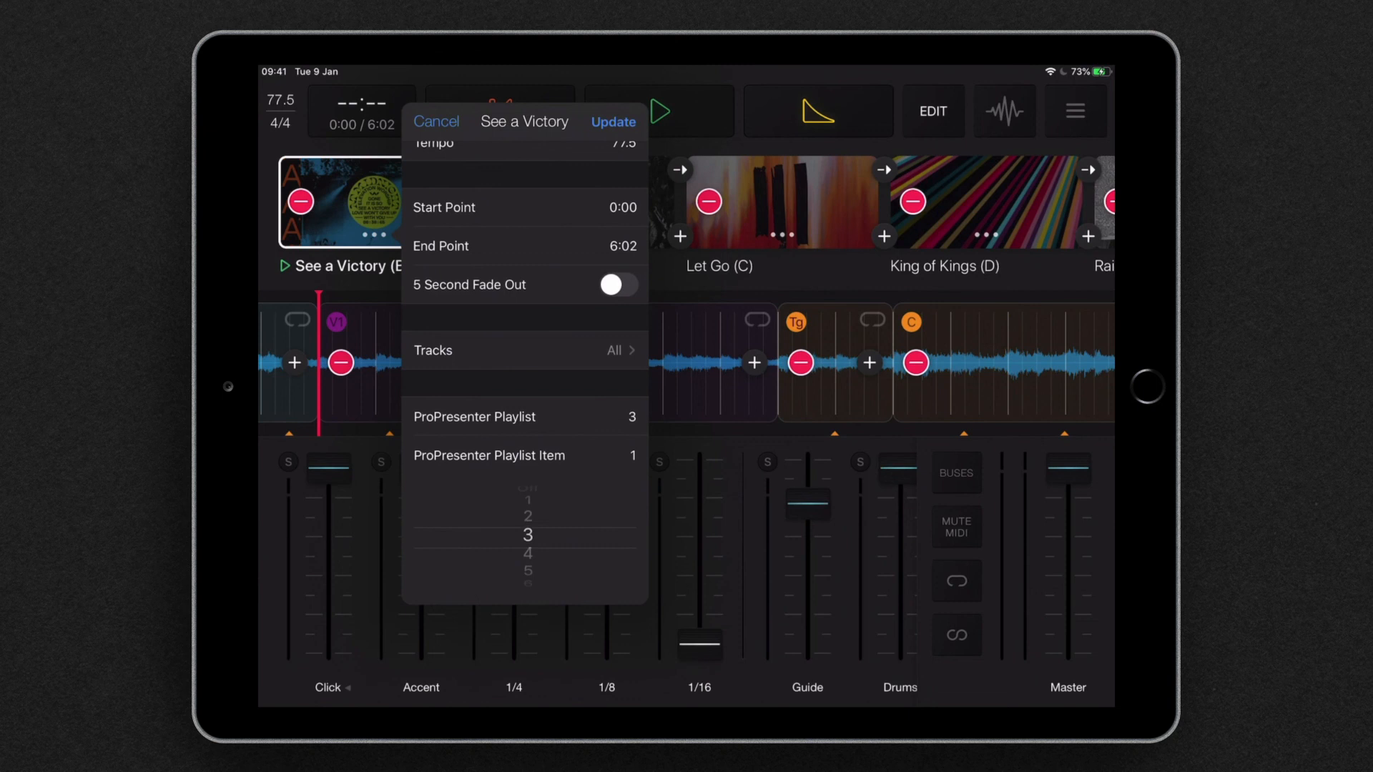
scroll("down", 3)
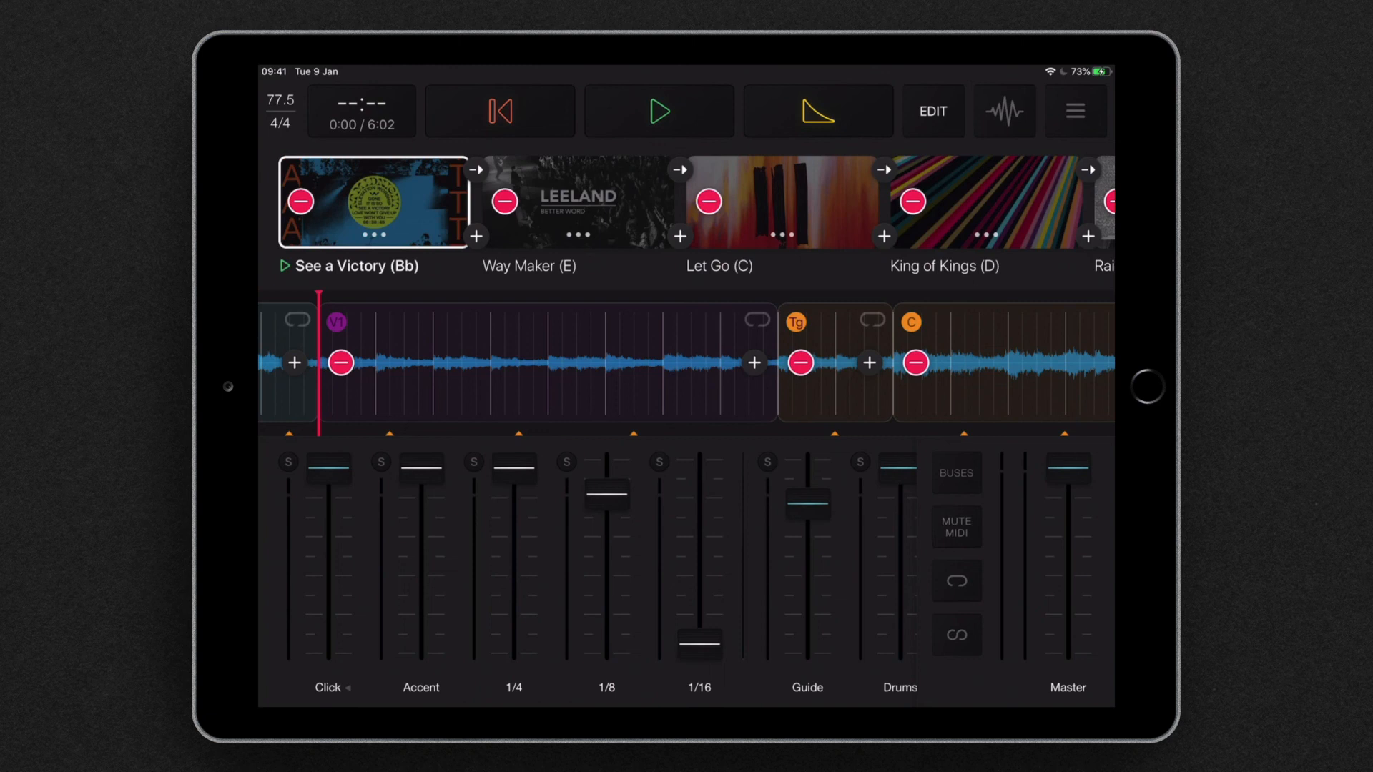
Leave edit mode to return to the normal mixer view
left_click(658, 110)
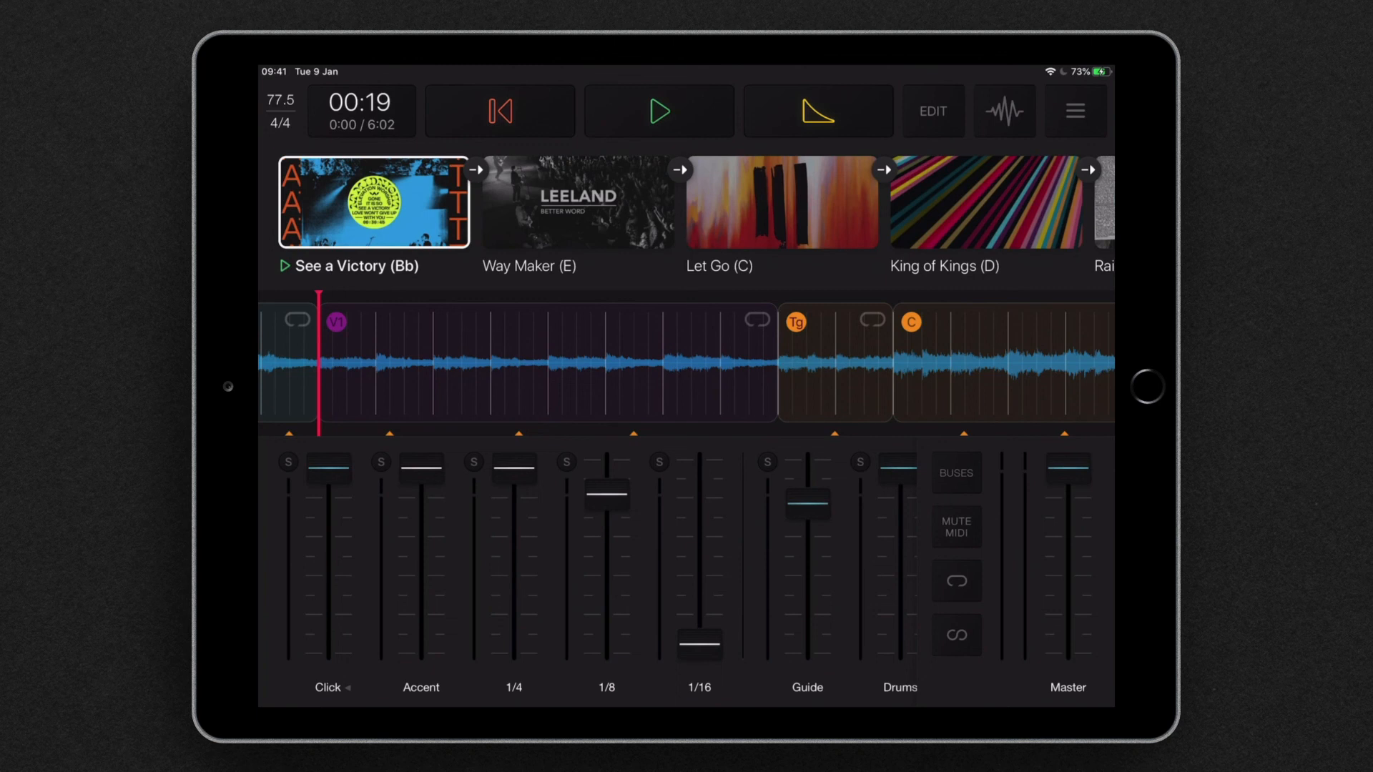